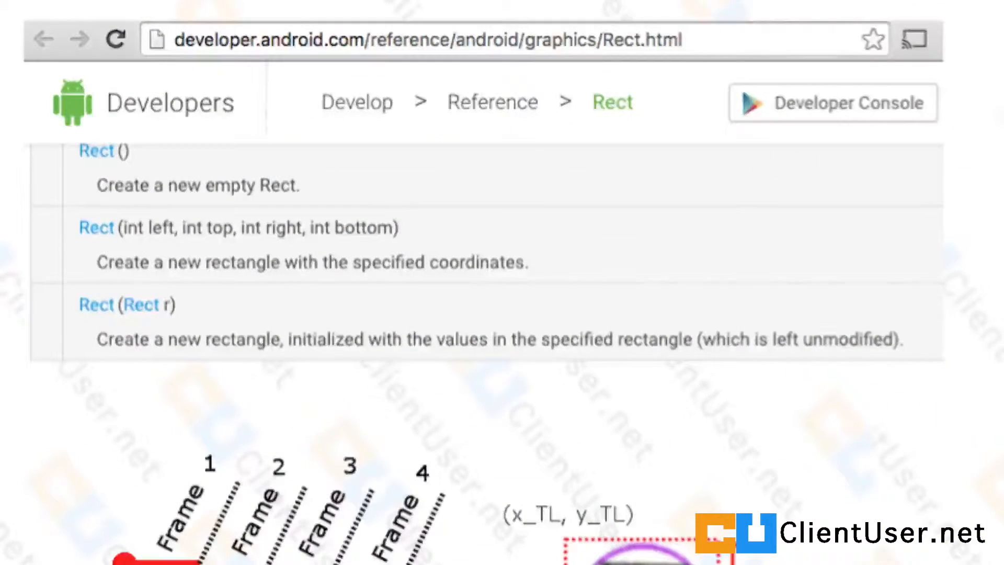
mouse_move(503, 228)
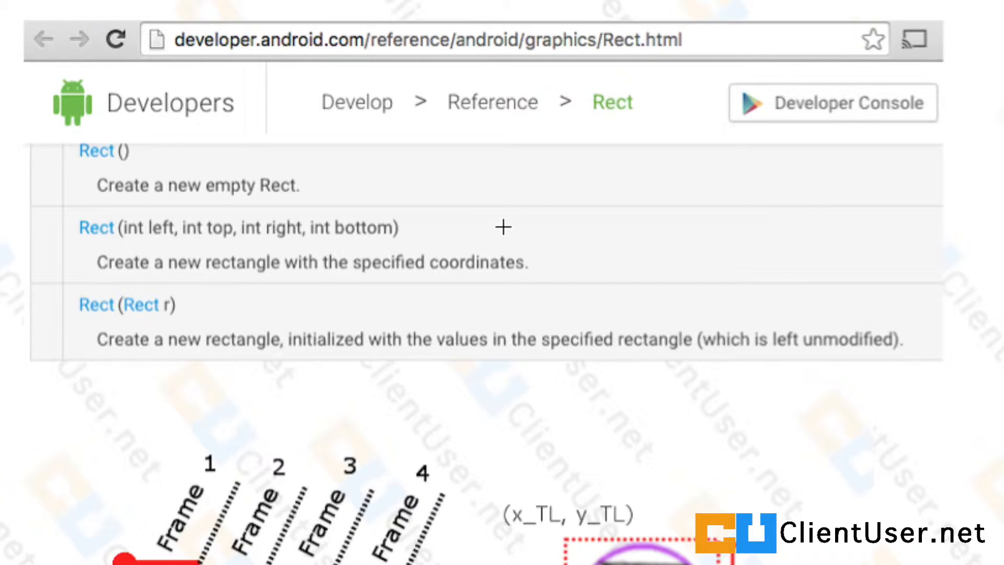
mouse_move(645, 75)
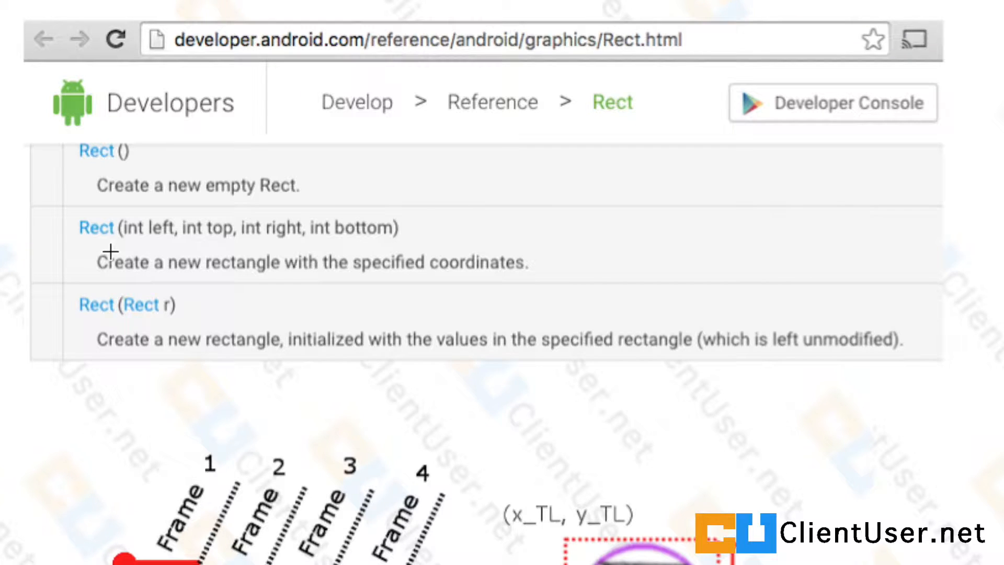
mouse_move(209, 236)
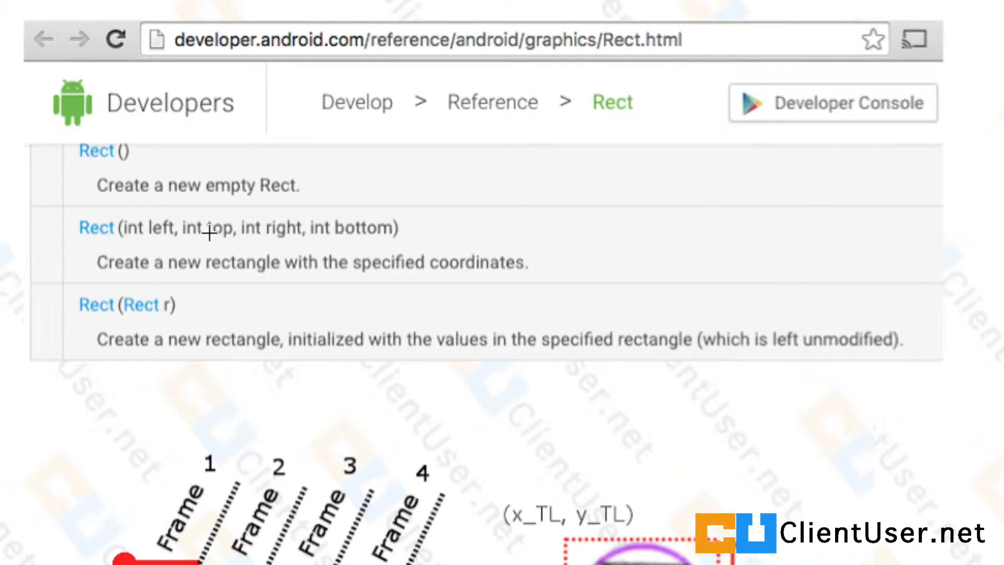
mouse_move(353, 233)
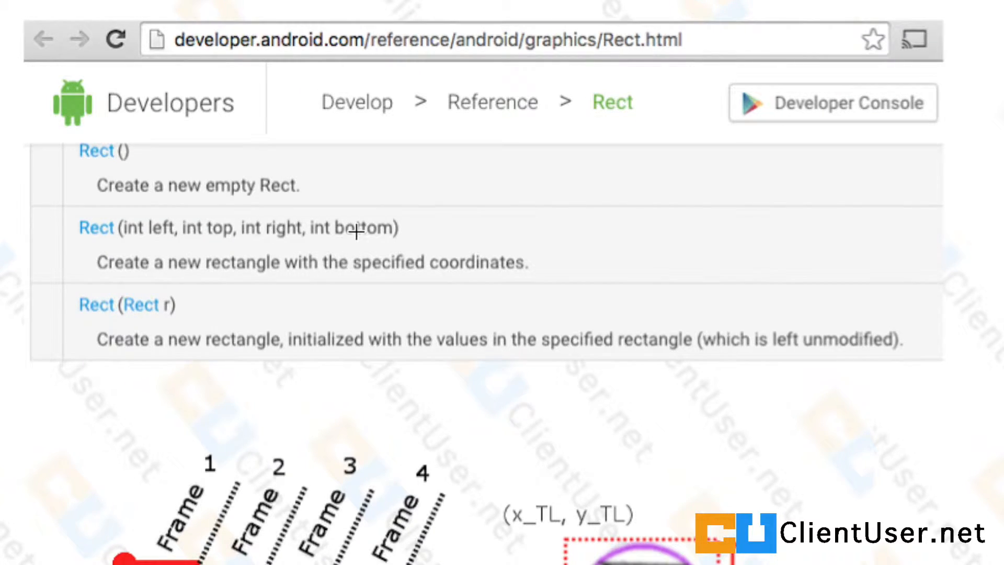
mouse_move(389, 234)
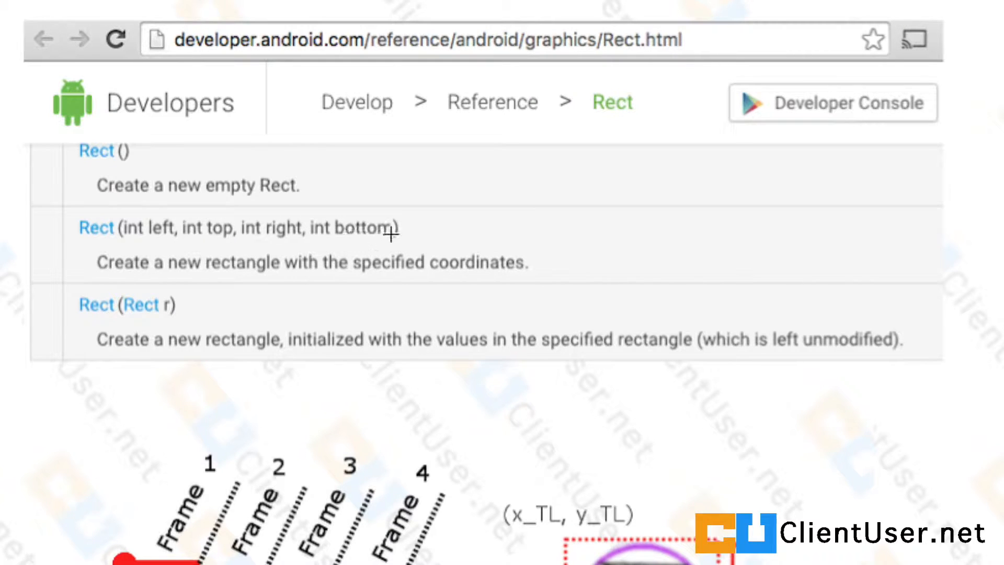
scroll("down", 3)
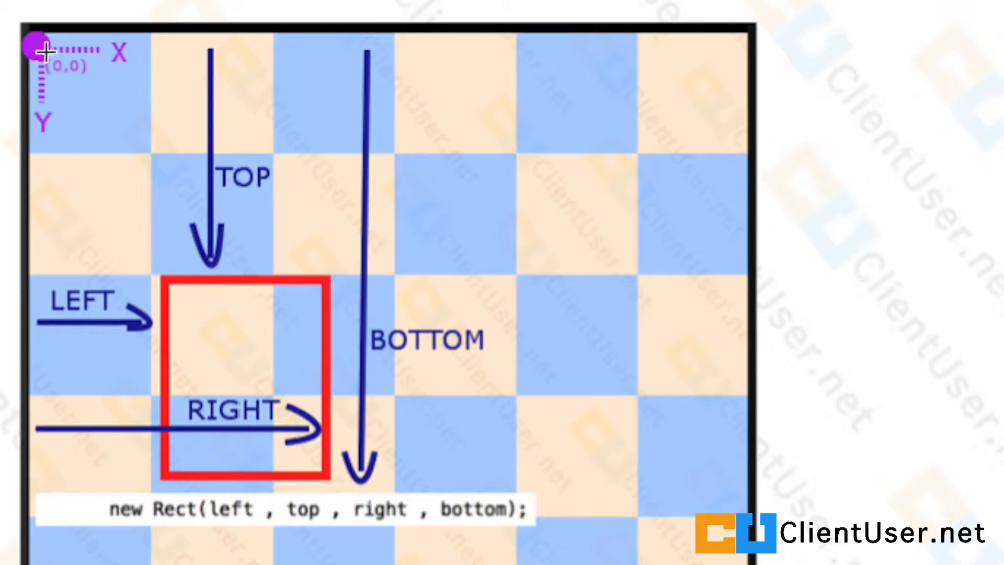
mouse_move(119, 51)
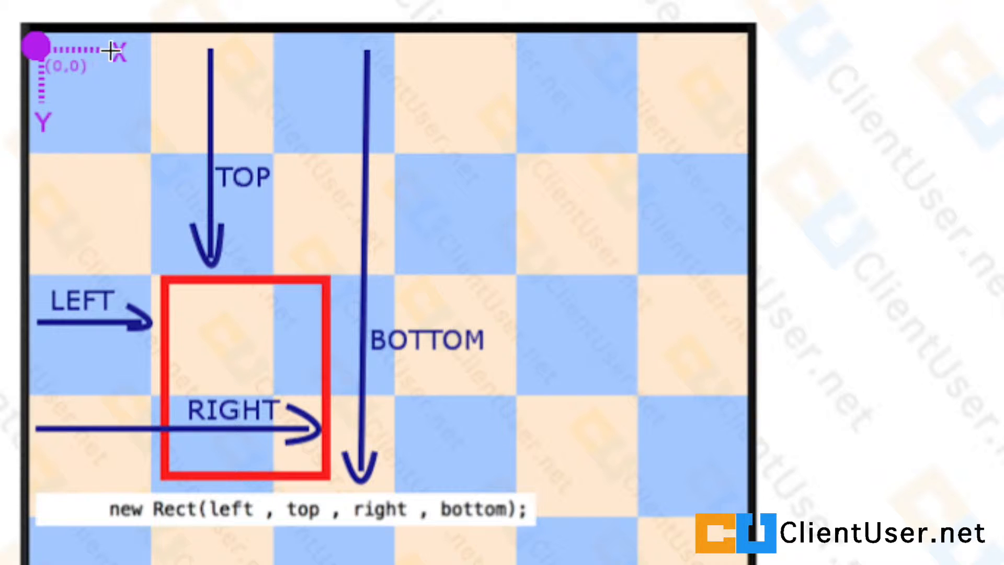
mouse_move(35, 48)
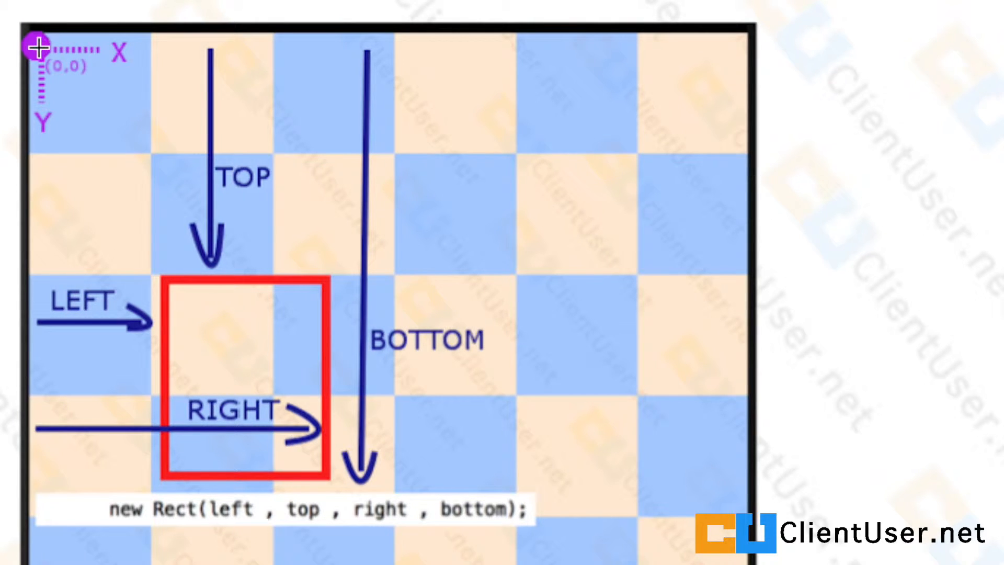
mouse_move(48, 323)
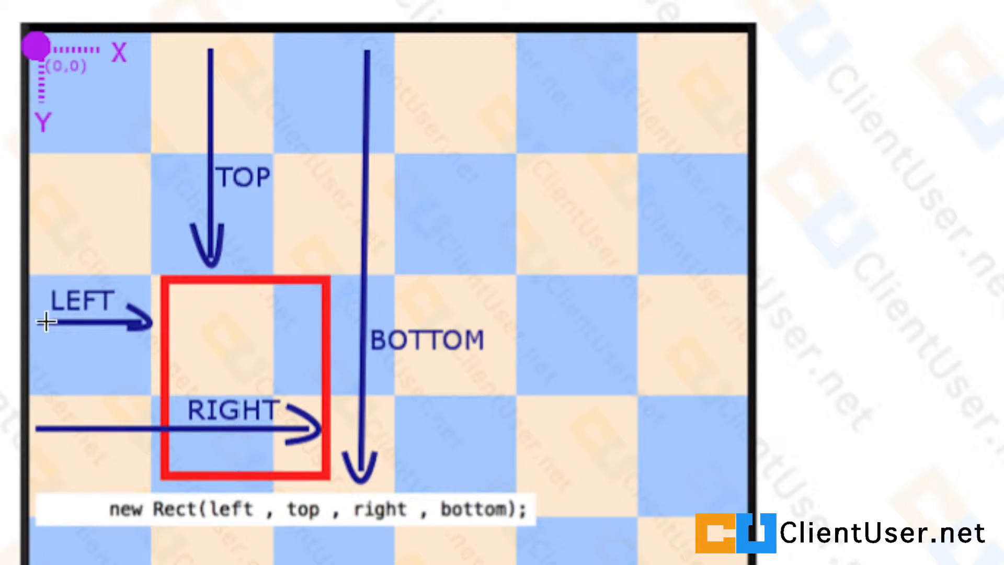
mouse_move(168, 296)
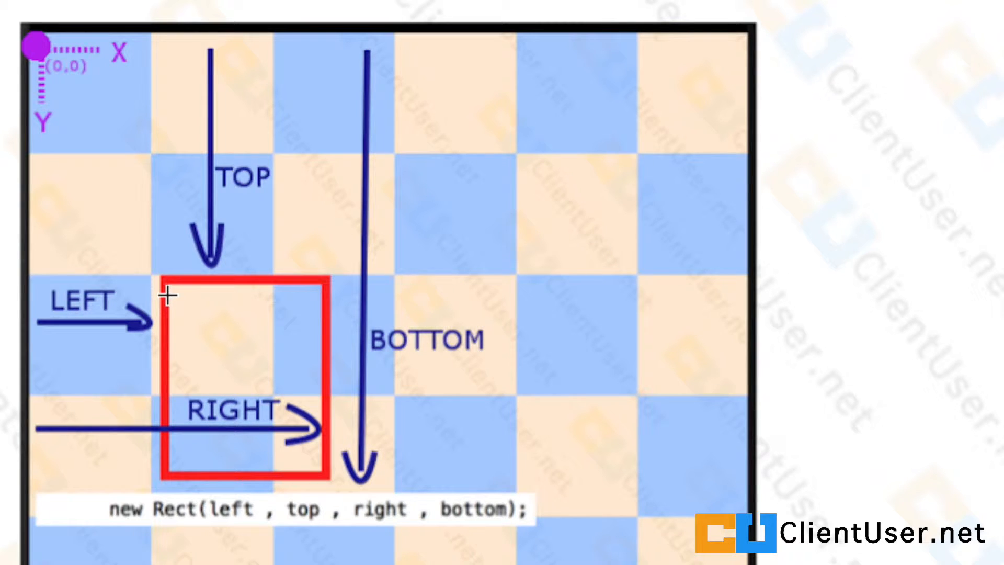
mouse_move(18, 322)
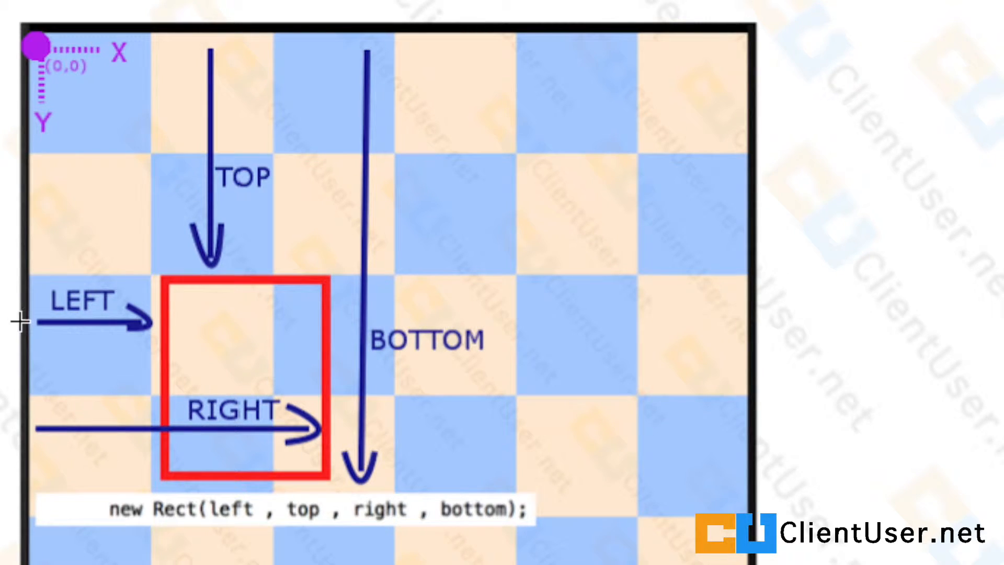
mouse_move(229, 96)
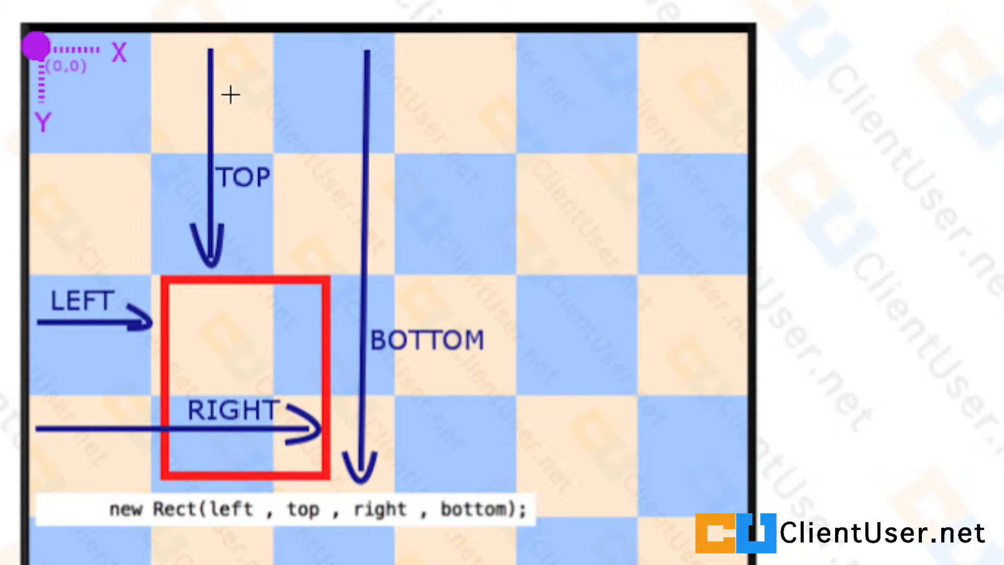
mouse_move(218, 52)
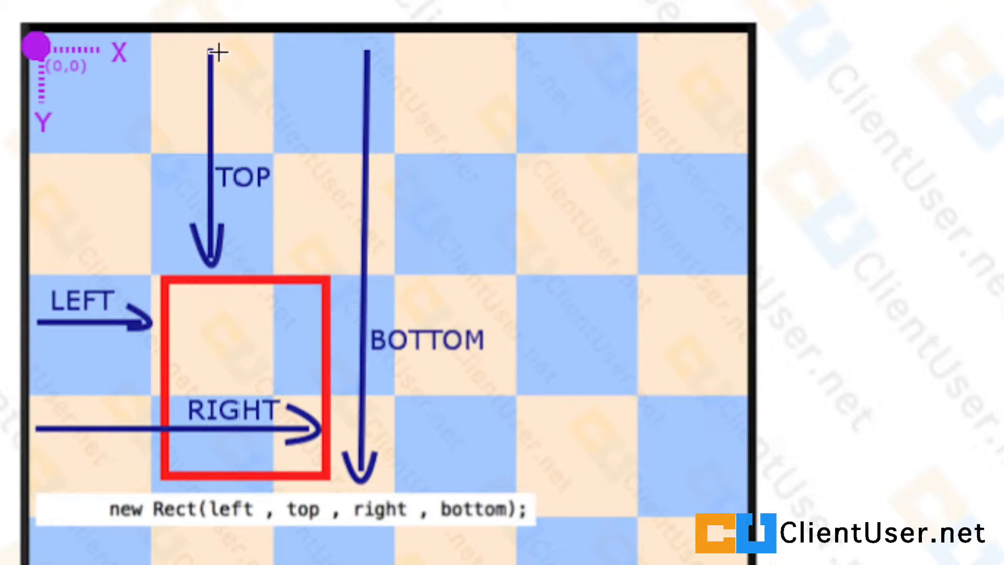
mouse_move(211, 203)
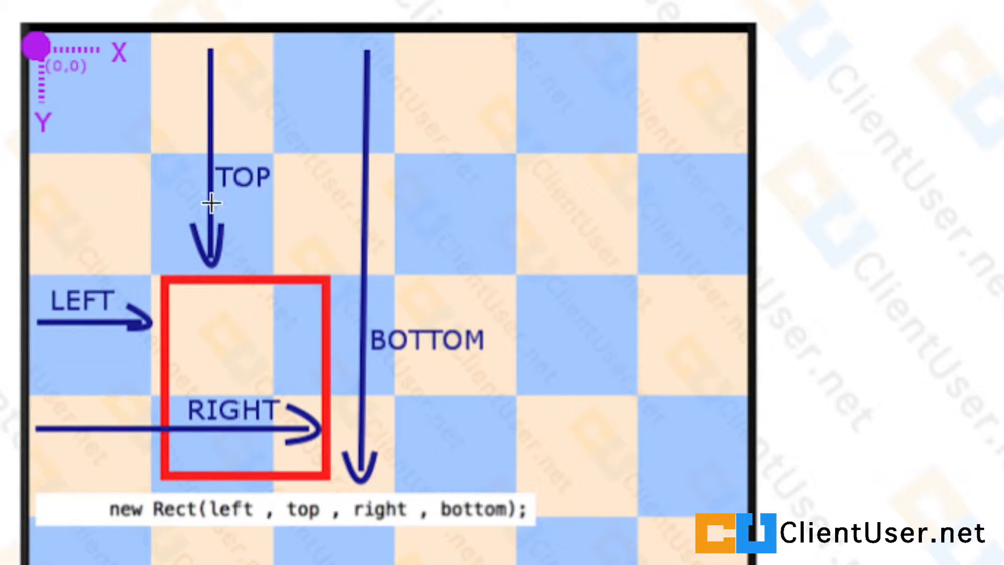
mouse_move(229, 421)
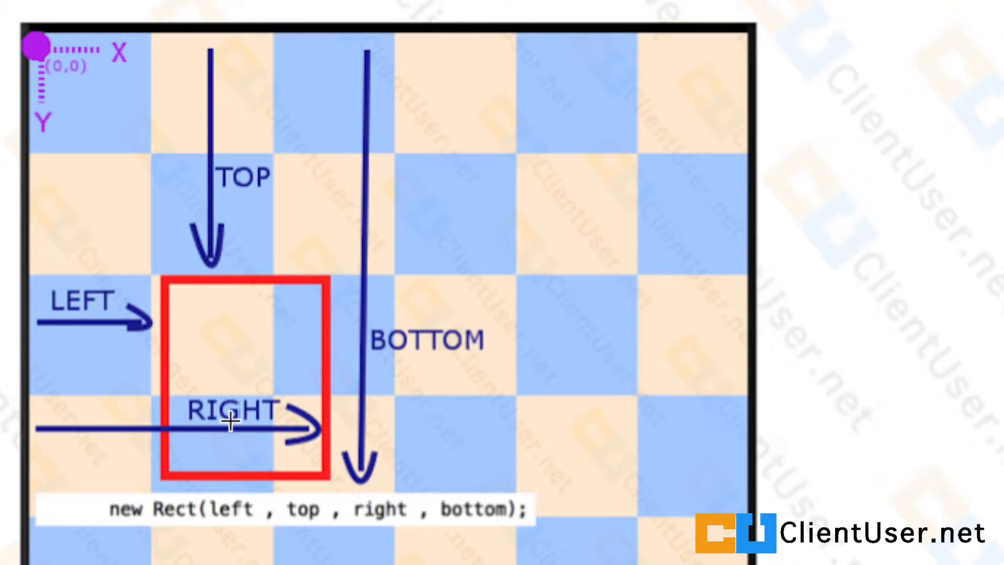
mouse_move(146, 360)
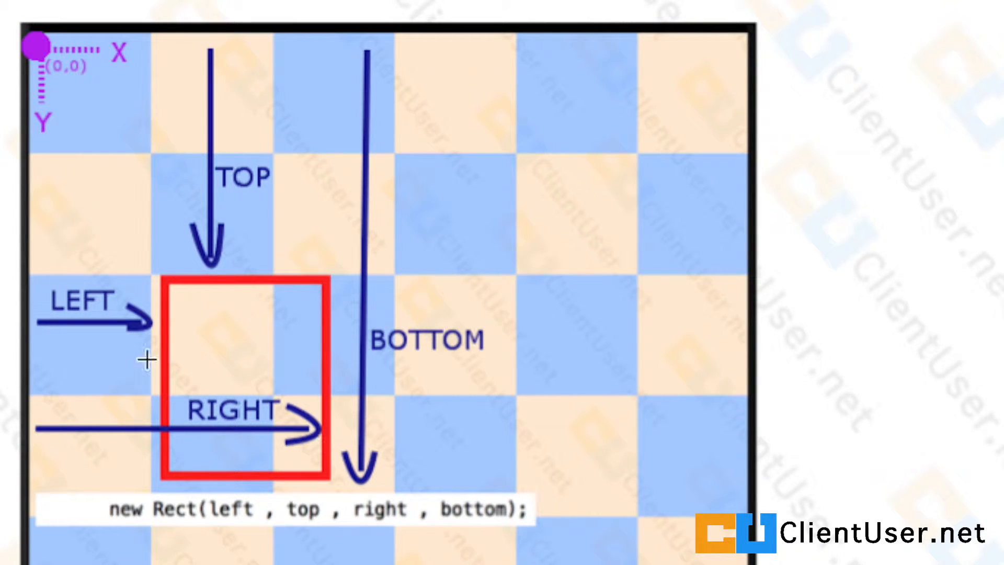
mouse_move(310, 417)
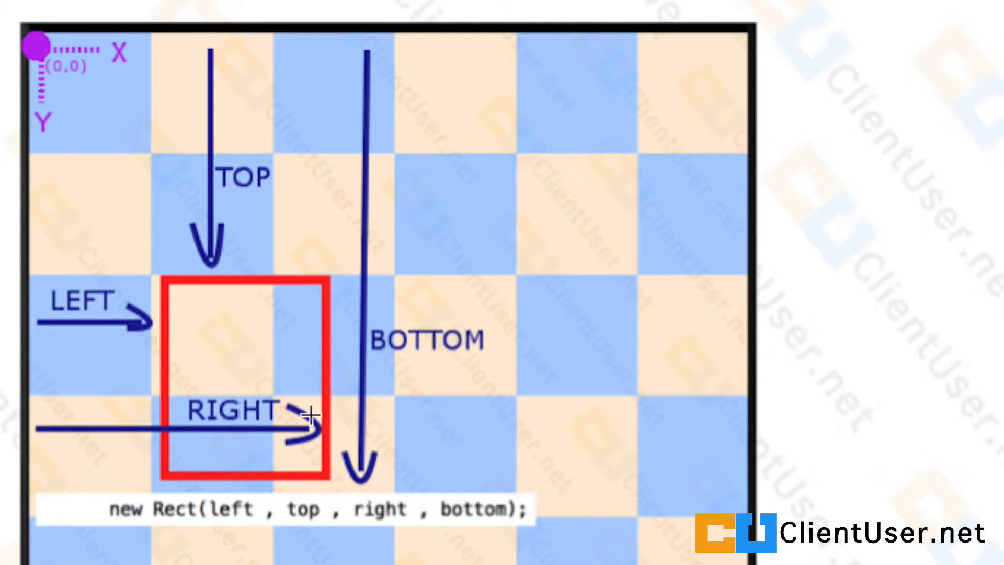
mouse_move(252, 457)
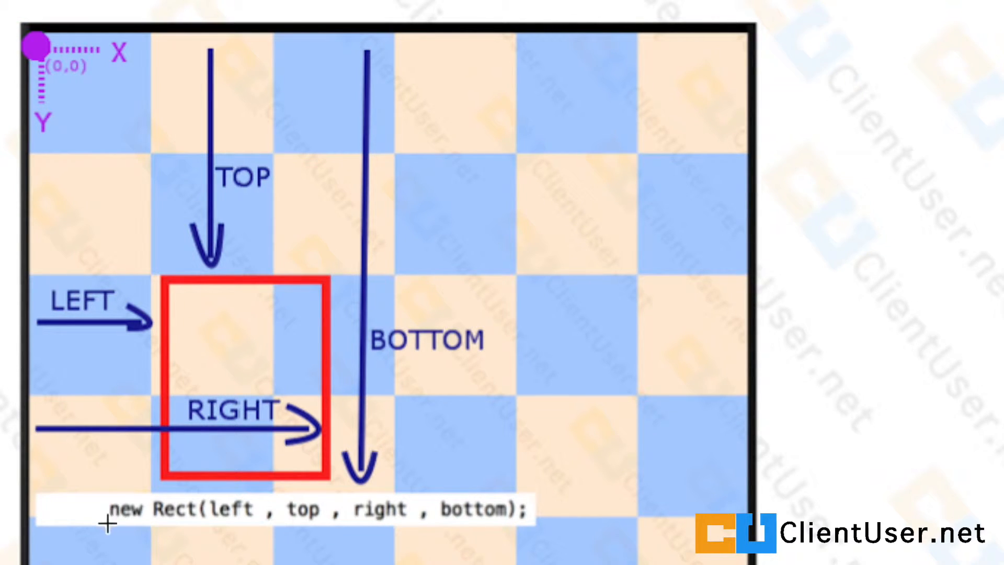
mouse_move(384, 508)
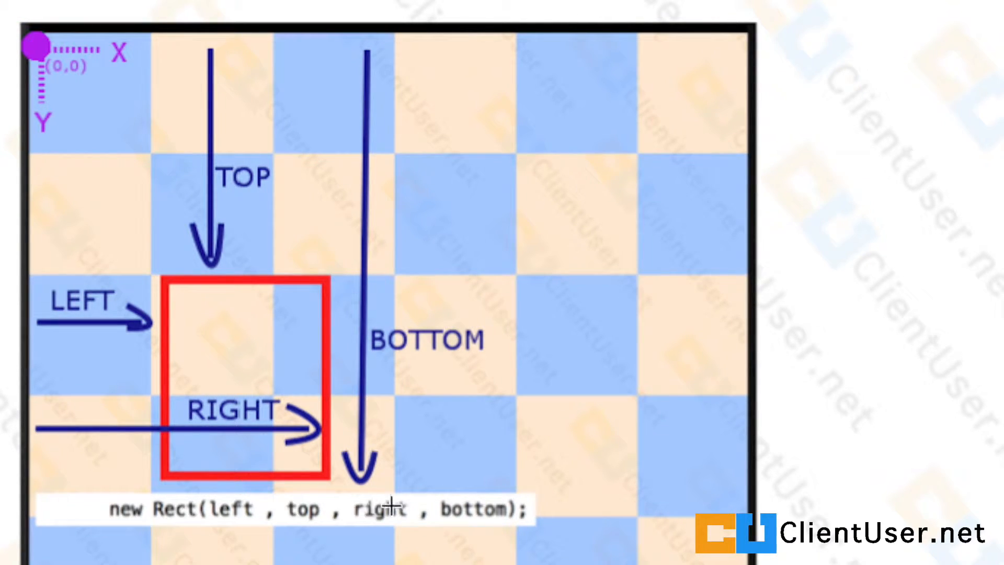
mouse_move(477, 502)
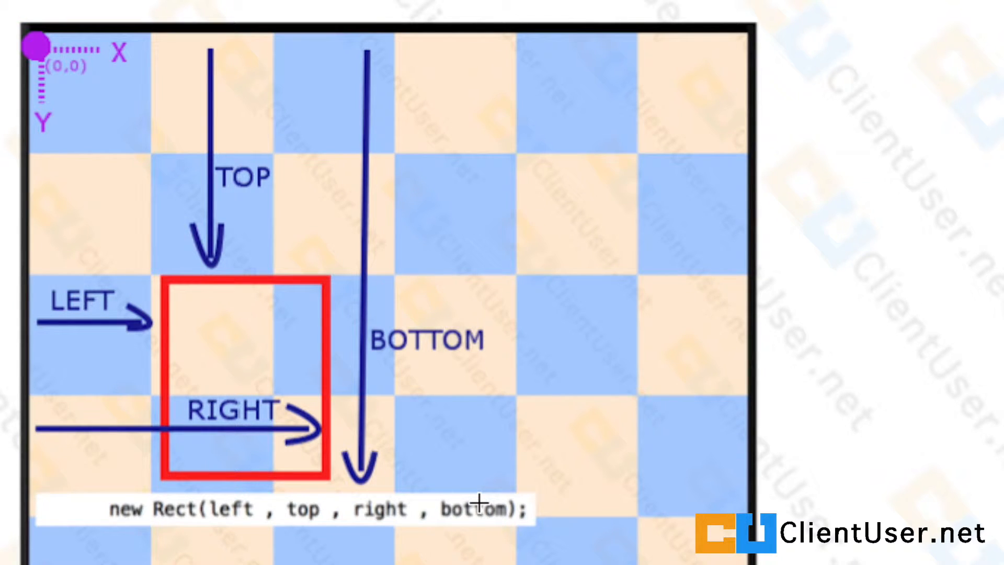
mouse_move(477, 544)
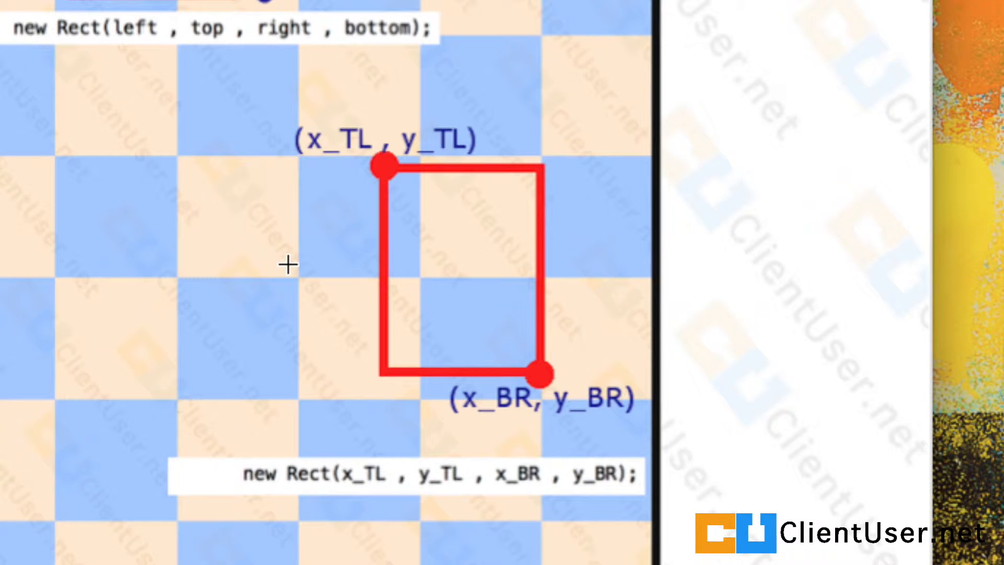
mouse_move(365, 167)
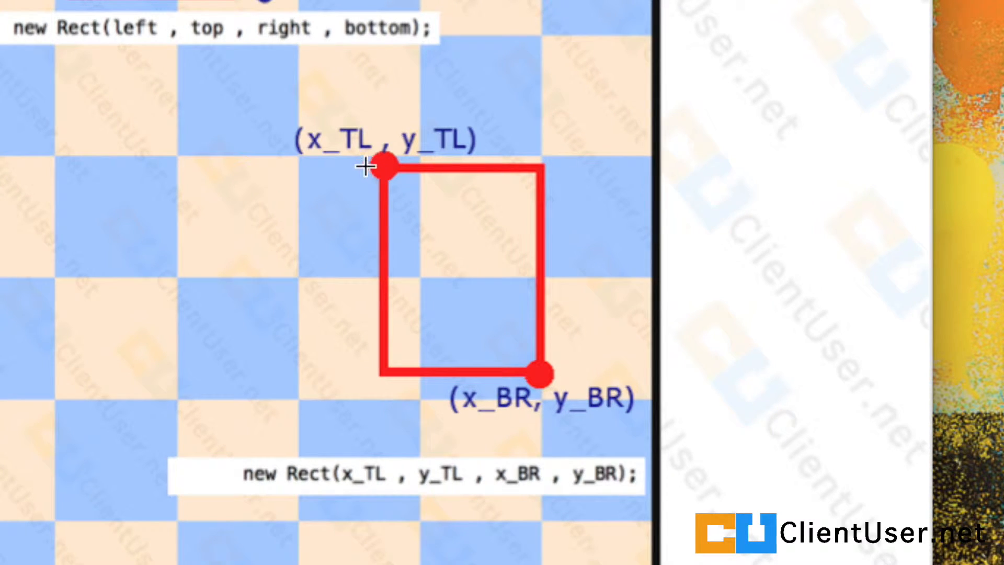
mouse_move(525, 407)
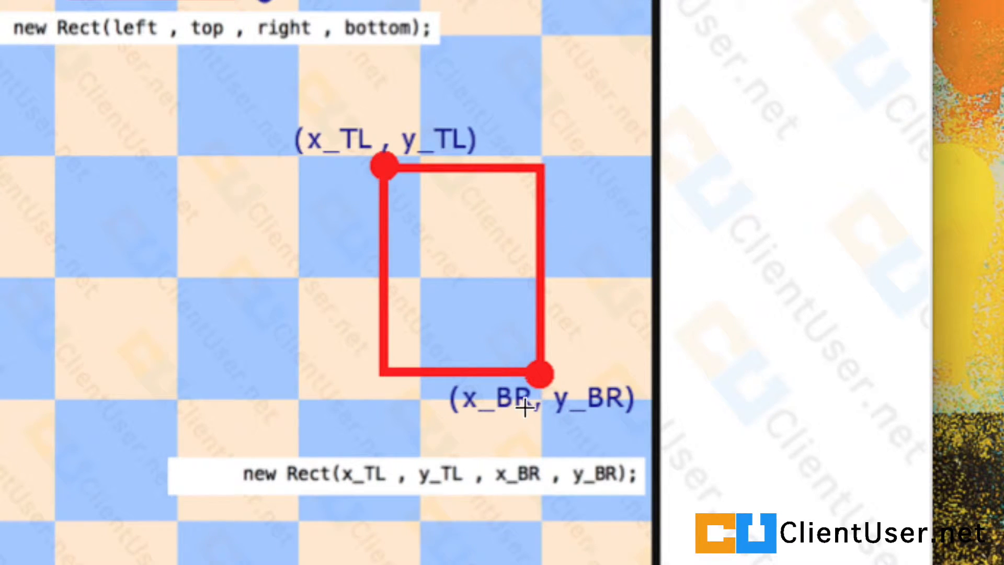
mouse_move(538, 384)
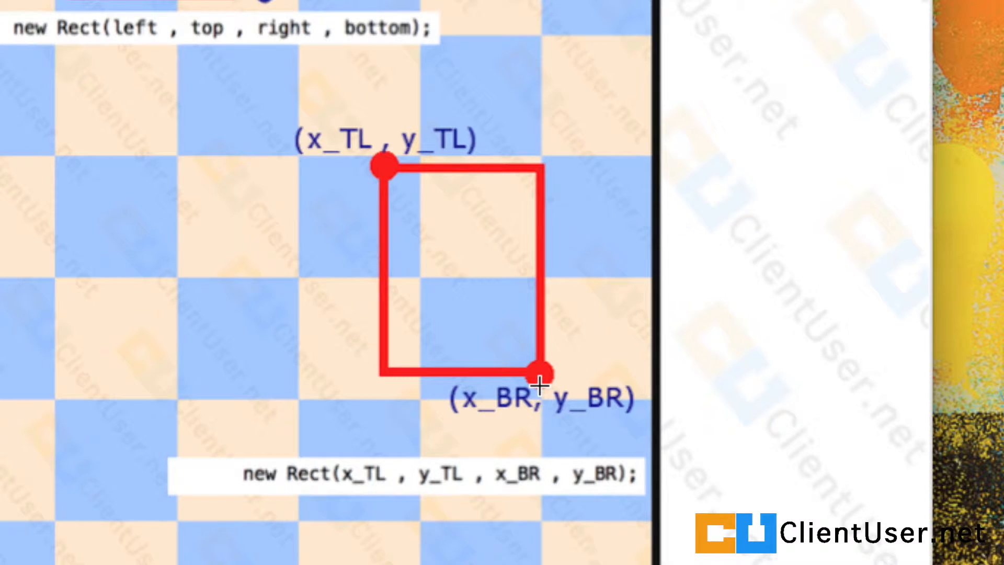
mouse_move(377, 166)
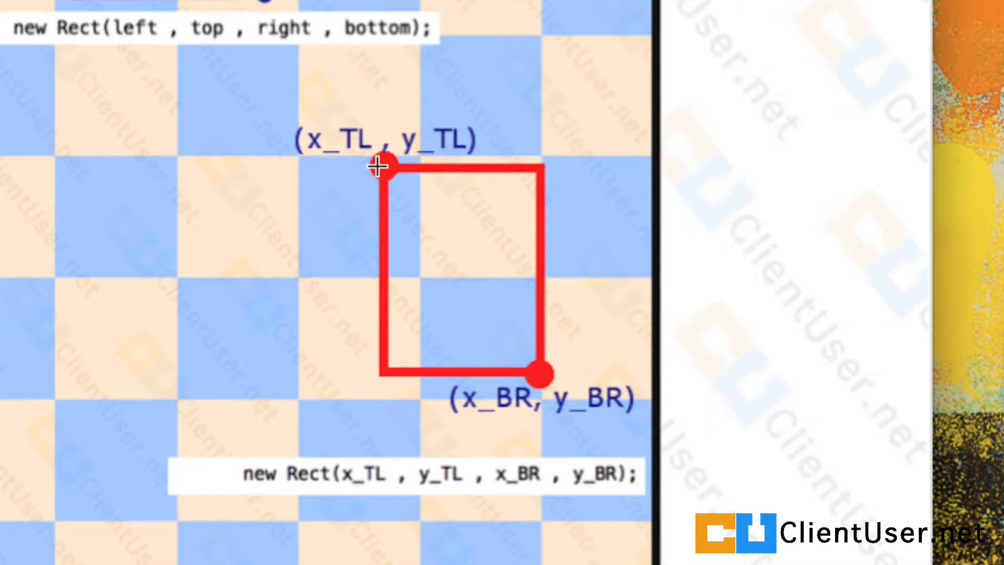
mouse_move(538, 388)
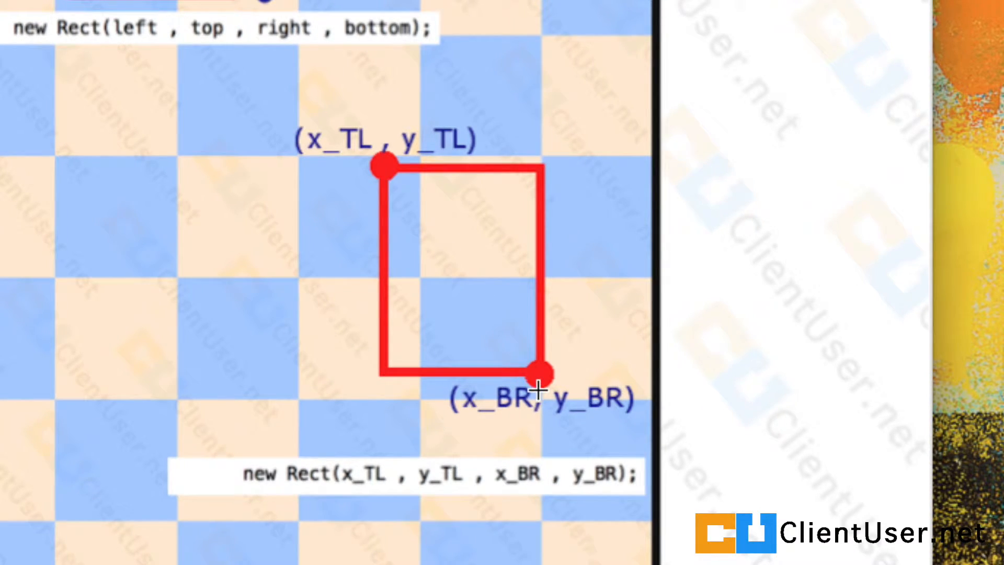
mouse_move(379, 162)
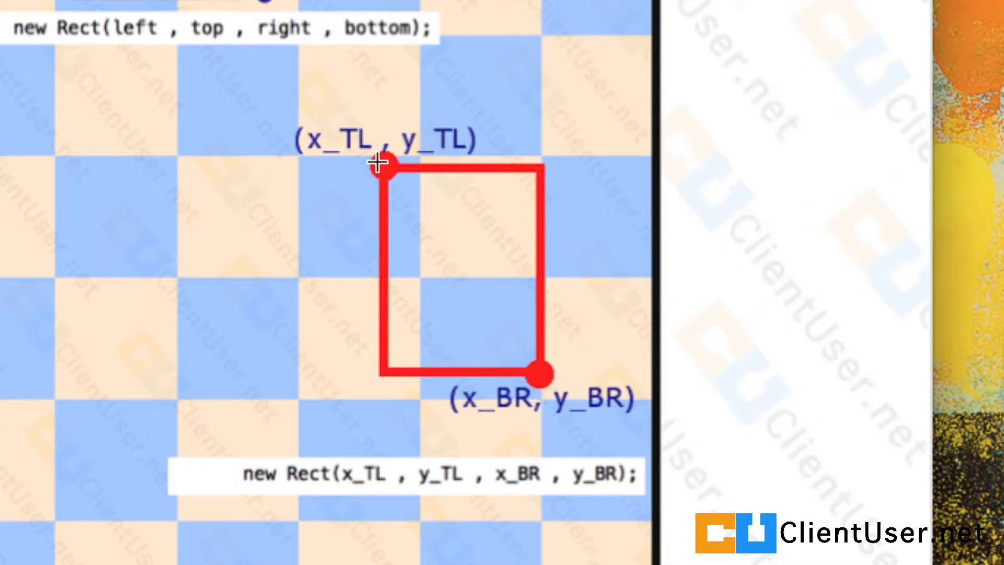
mouse_move(492, 308)
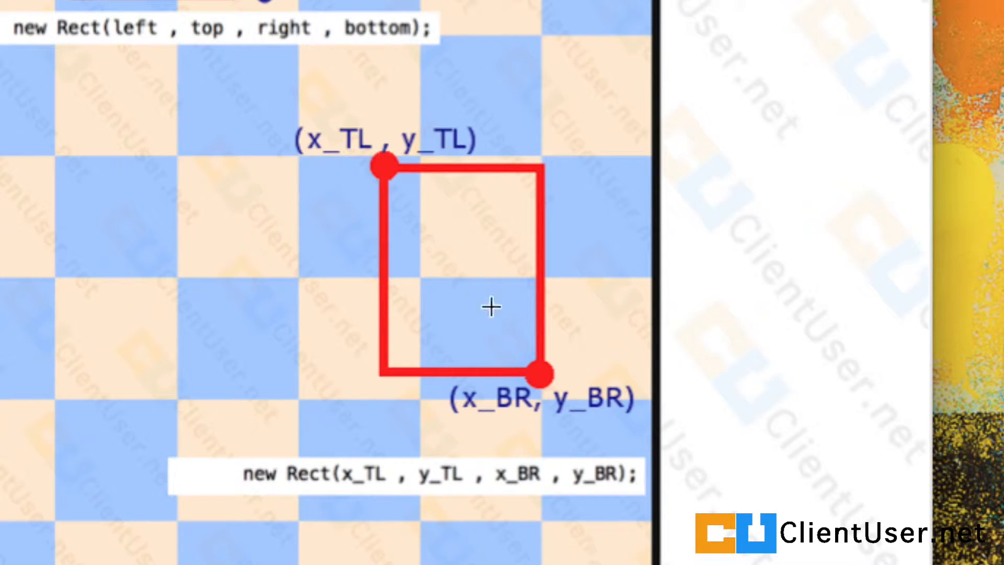
mouse_move(259, 475)
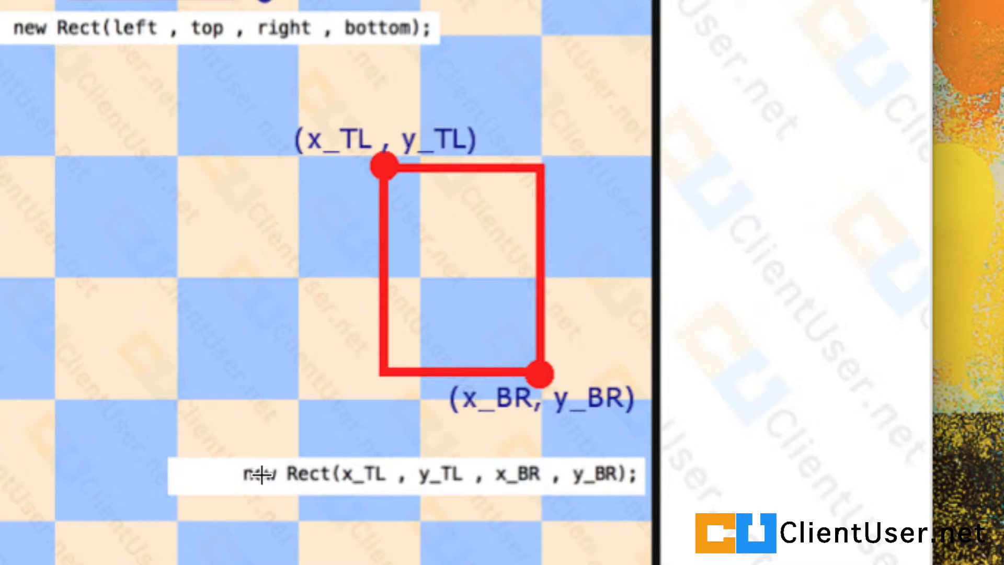
mouse_move(409, 498)
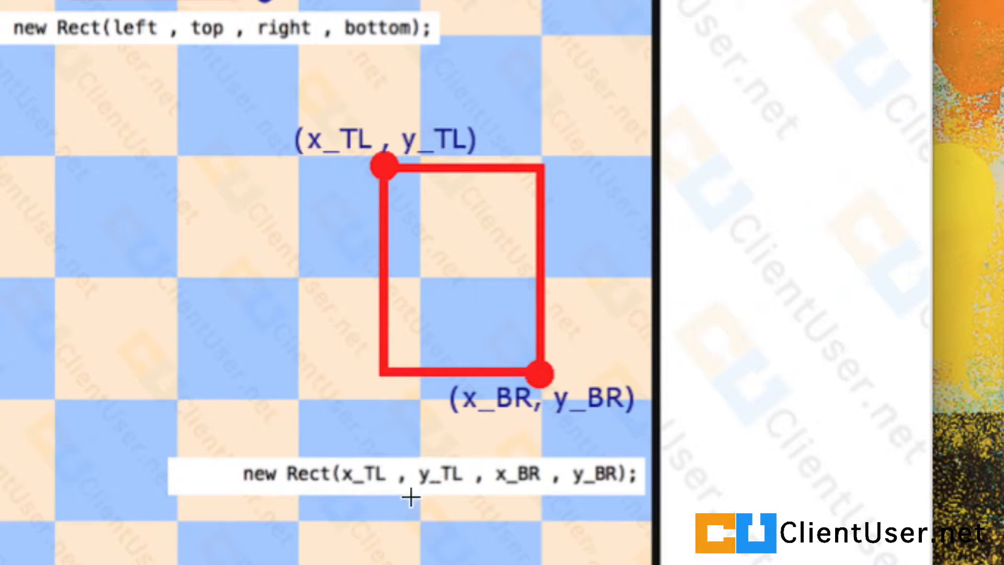
mouse_move(368, 468)
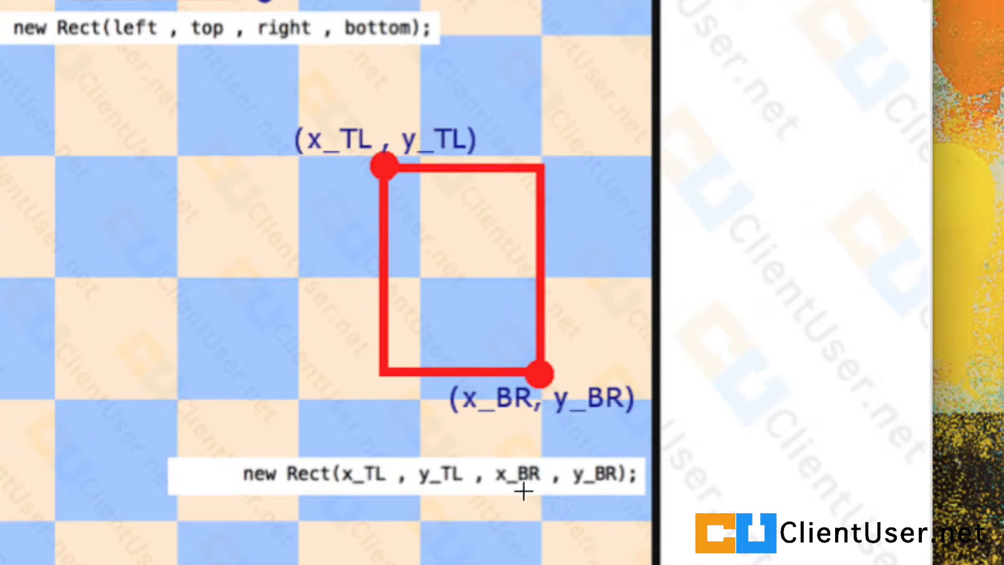
mouse_move(556, 500)
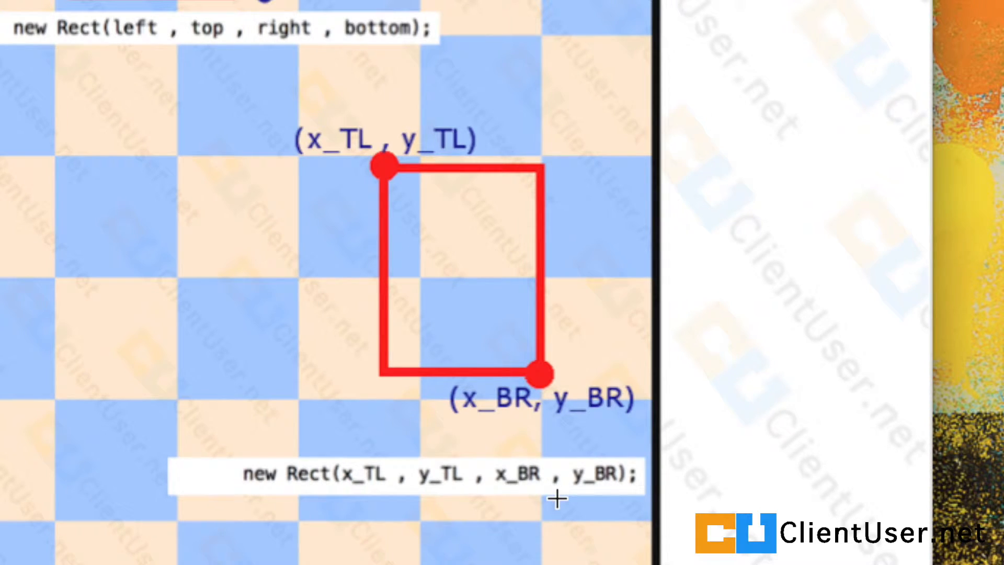
mouse_move(470, 184)
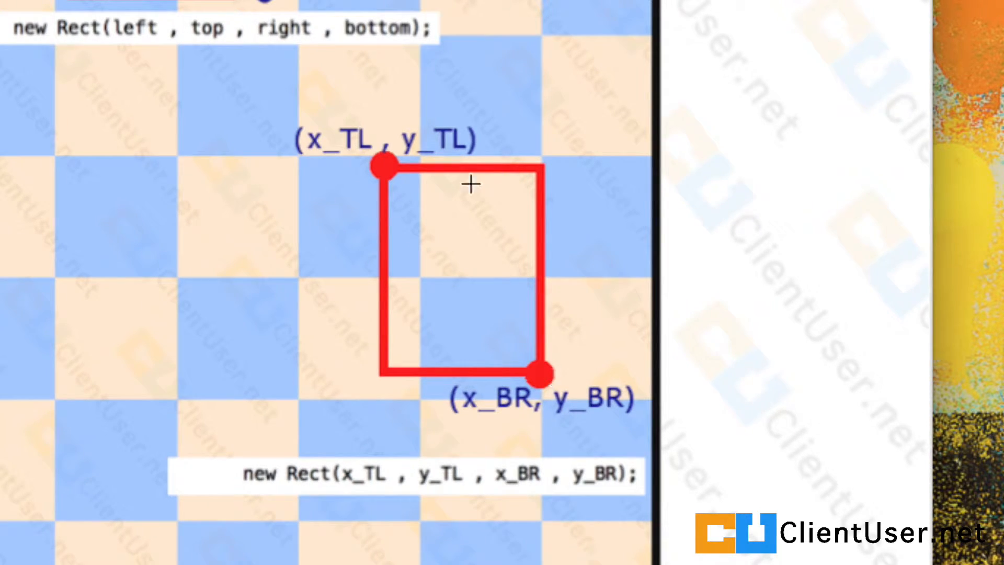
mouse_move(423, 384)
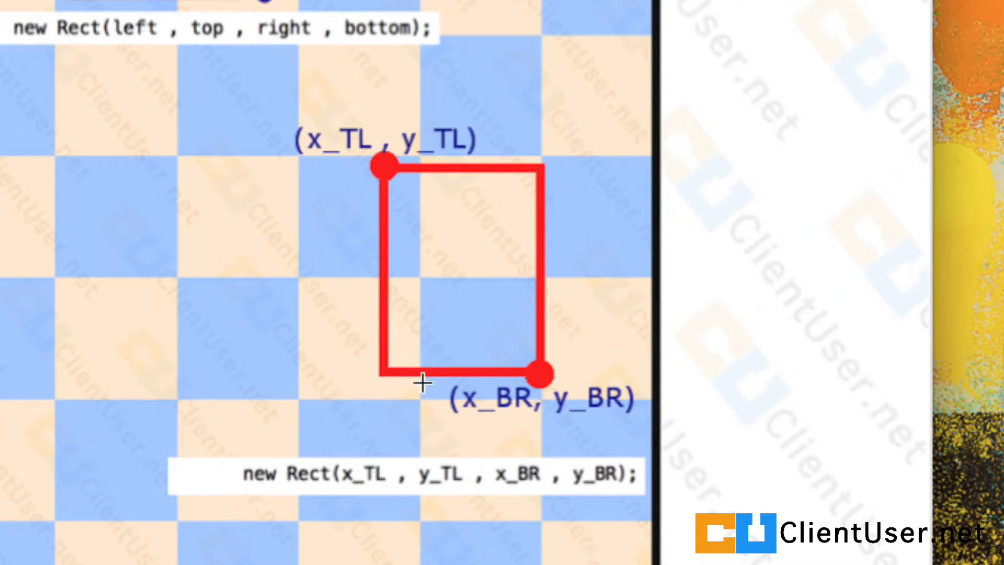
mouse_move(385, 173)
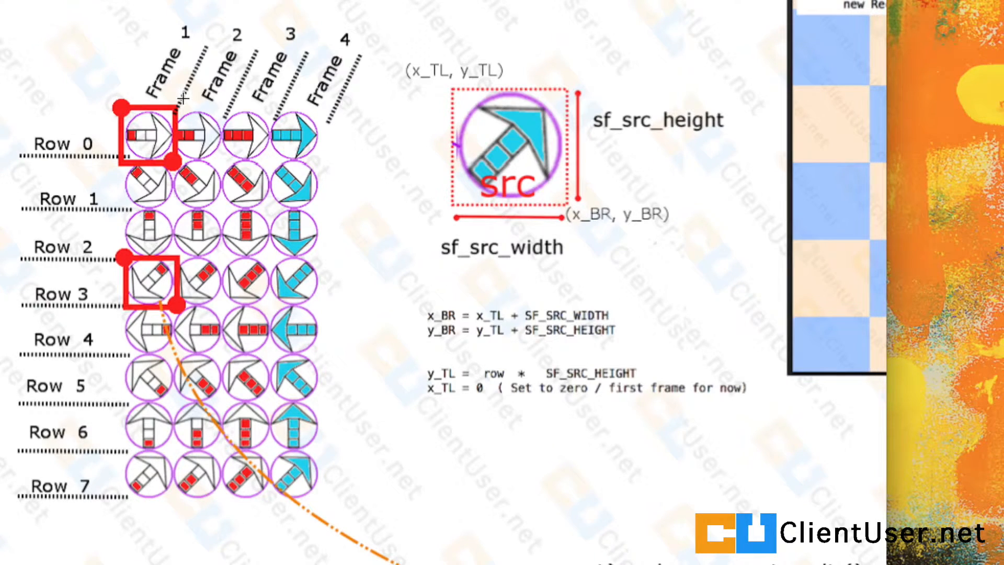
mouse_move(403, 93)
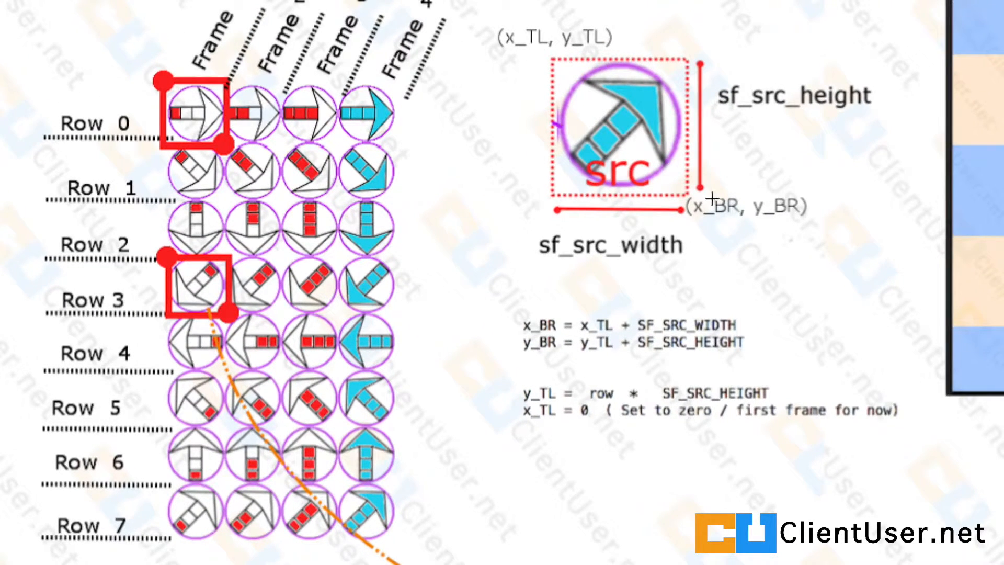
mouse_move(545, 61)
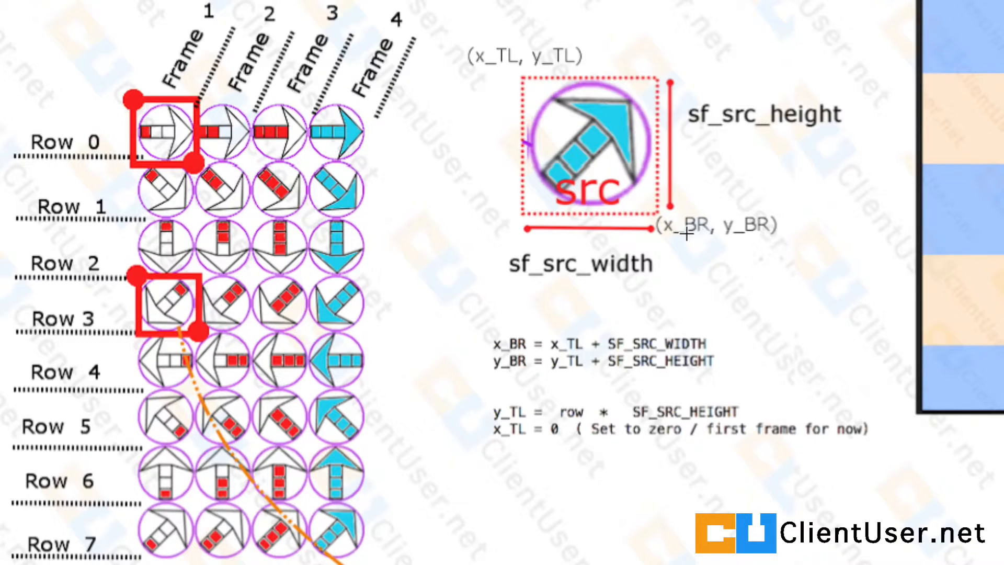
mouse_move(506, 345)
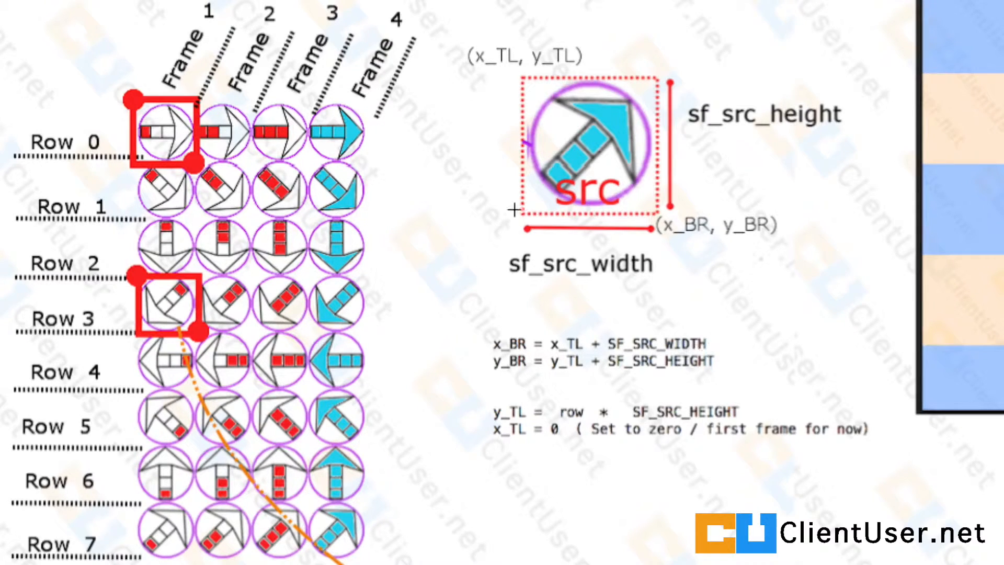
mouse_move(506, 360)
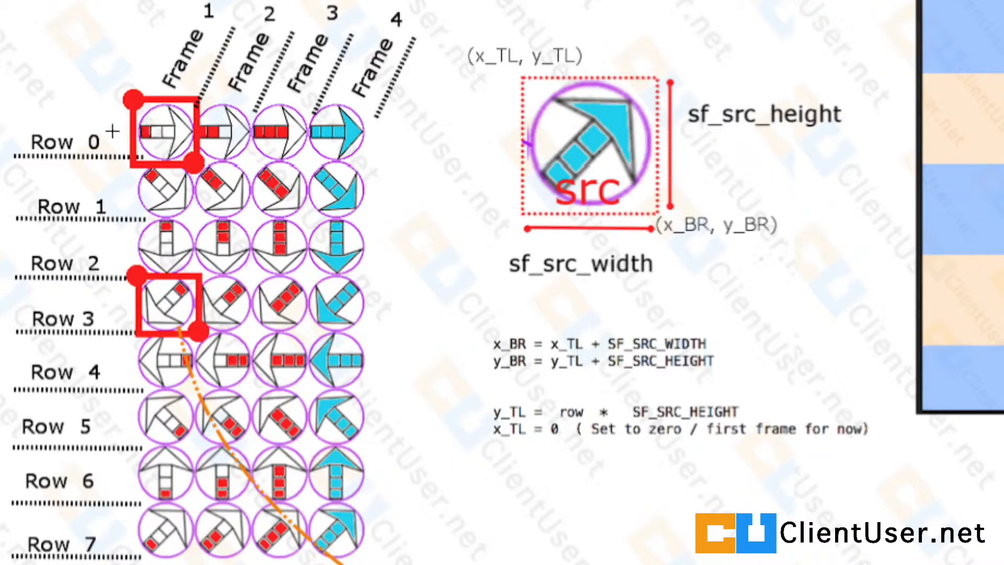
mouse_move(126, 131)
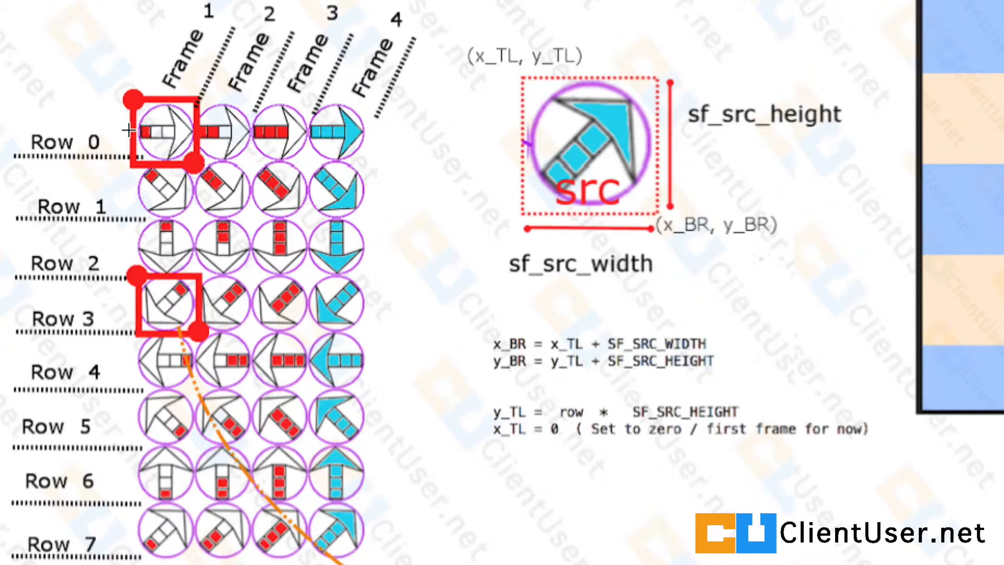
mouse_move(112, 208)
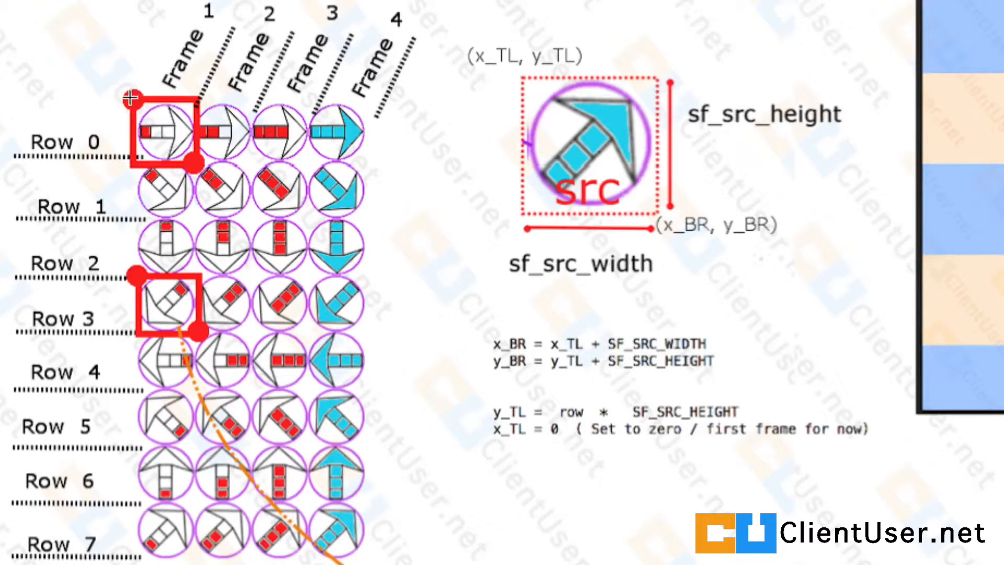
mouse_move(132, 306)
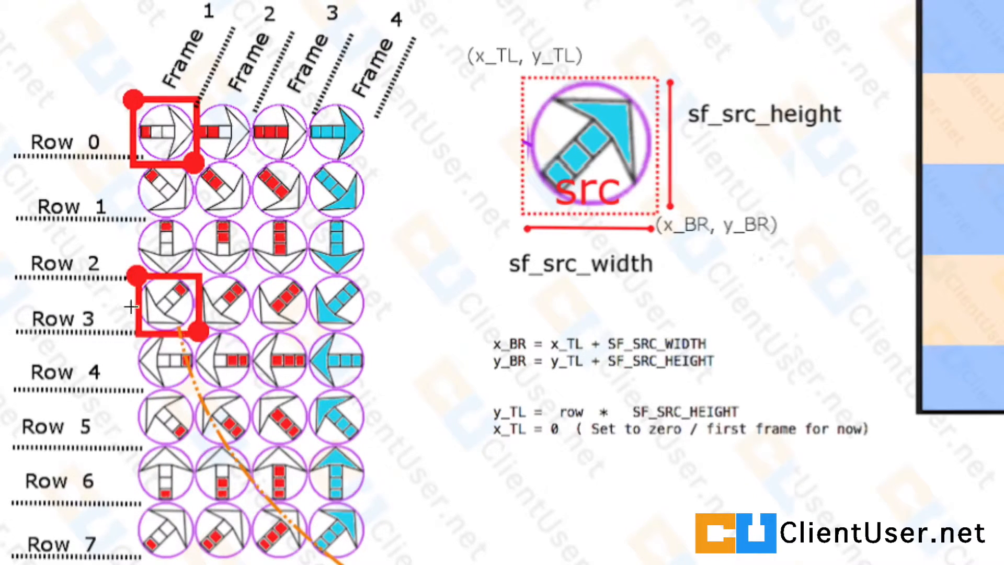
mouse_move(444, 400)
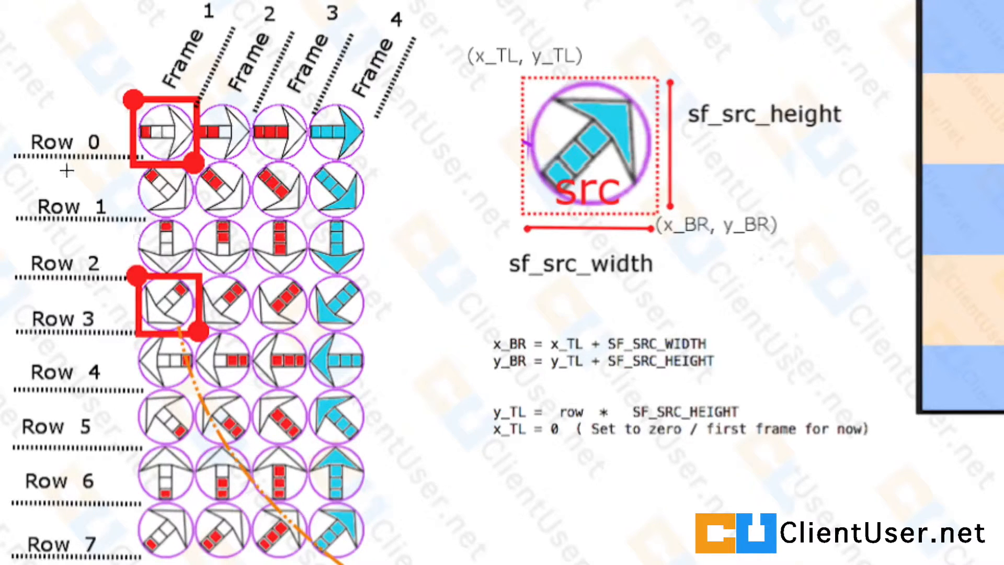
mouse_move(119, 163)
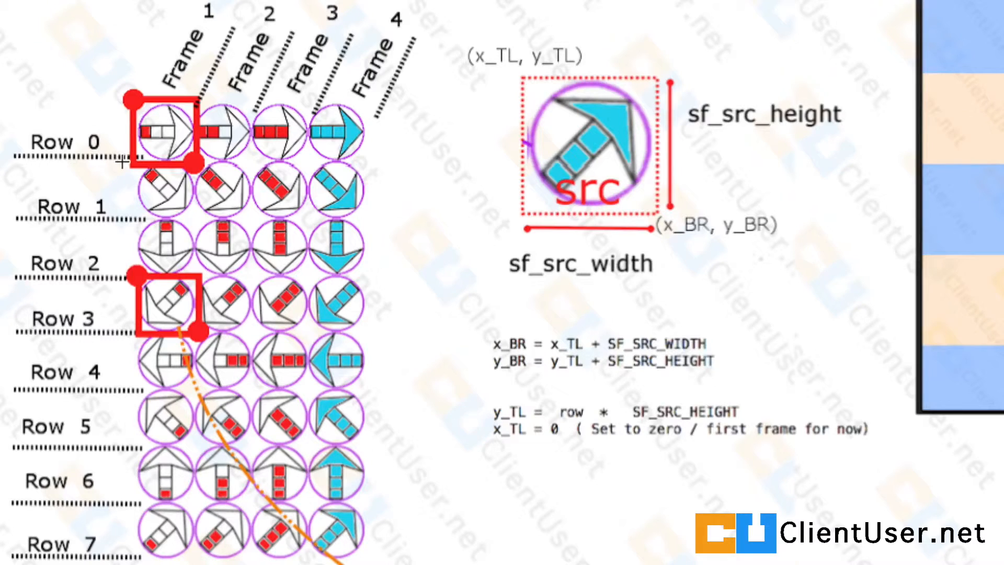
mouse_move(118, 282)
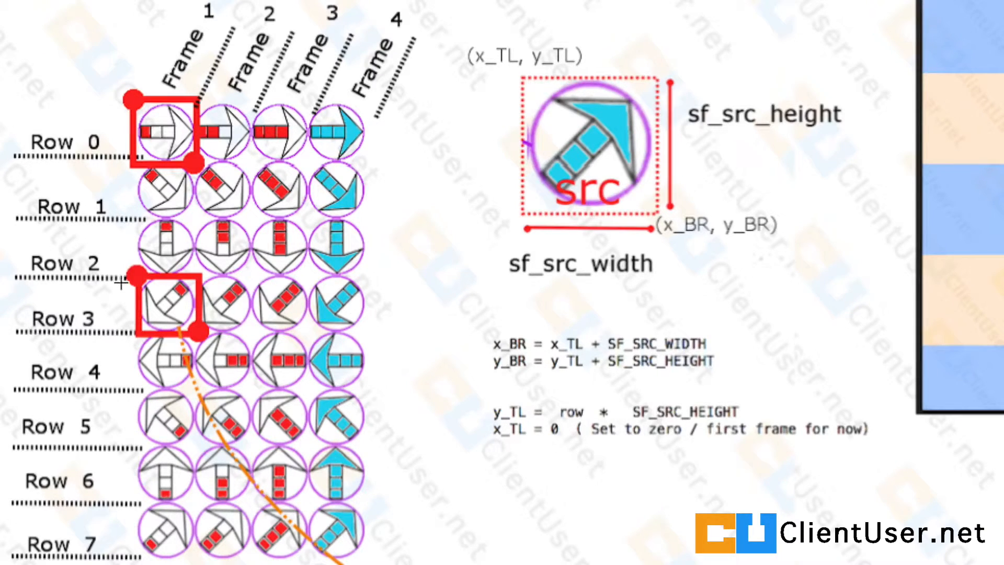
mouse_move(141, 275)
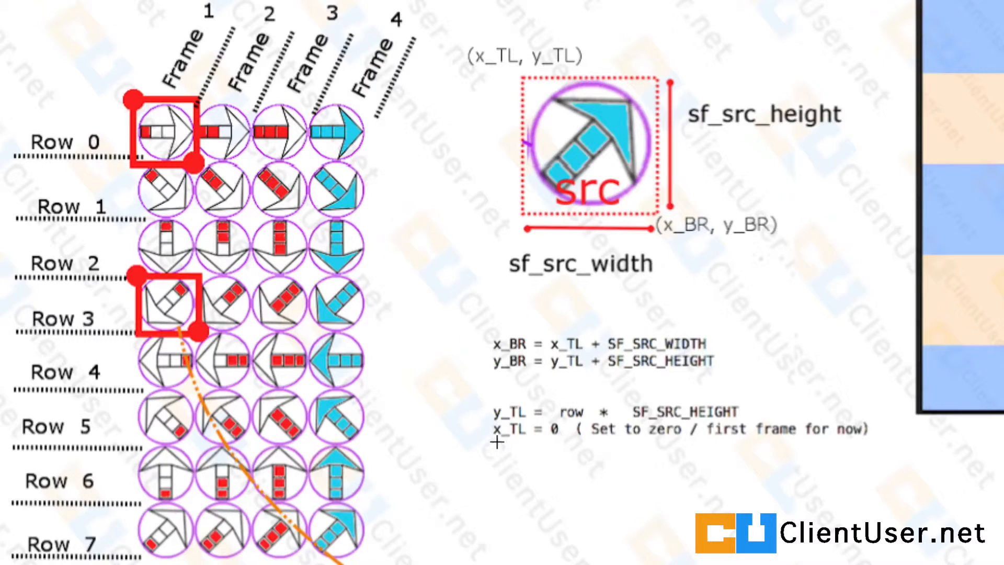
mouse_move(545, 439)
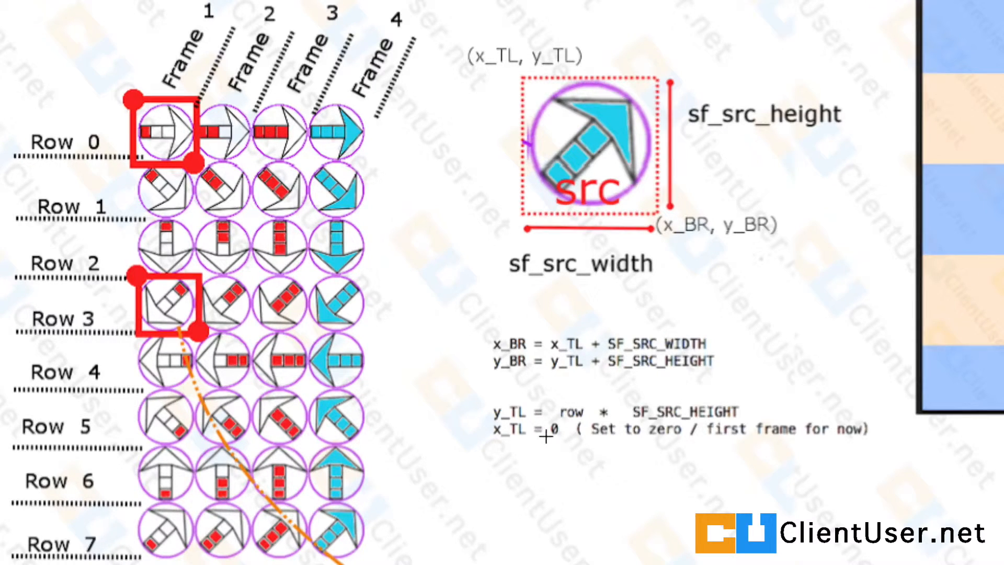
mouse_move(557, 436)
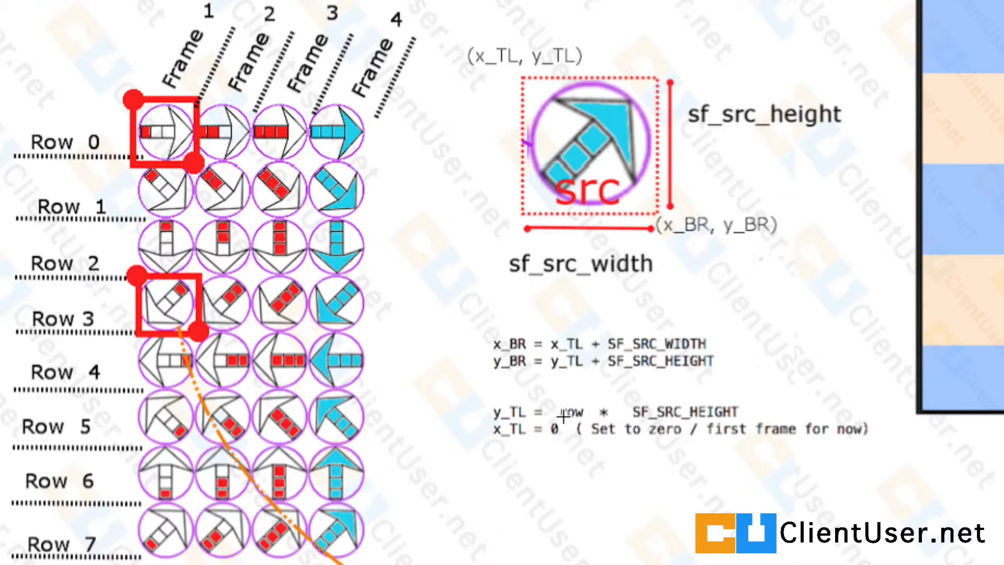
scroll("down", 3)
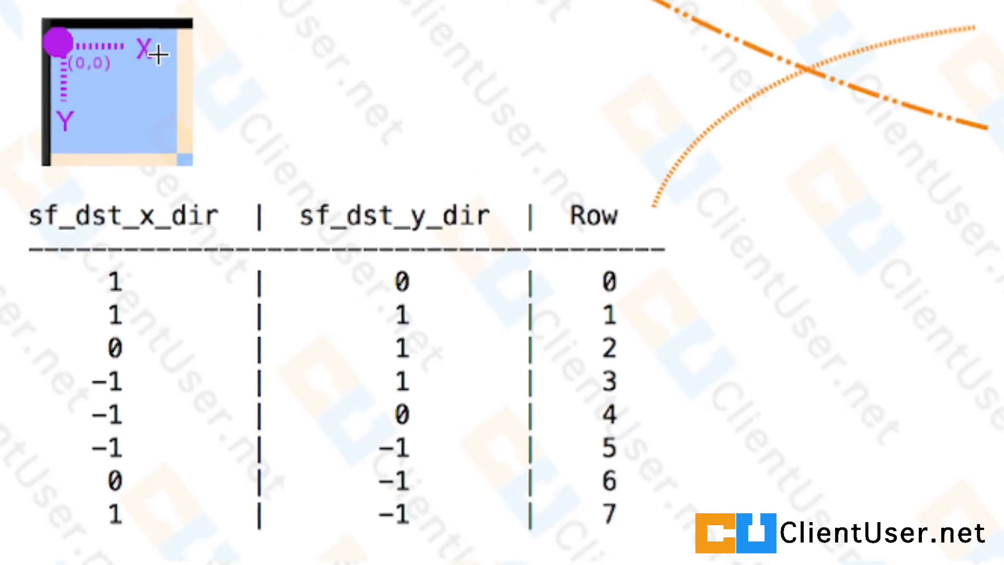
mouse_move(64, 188)
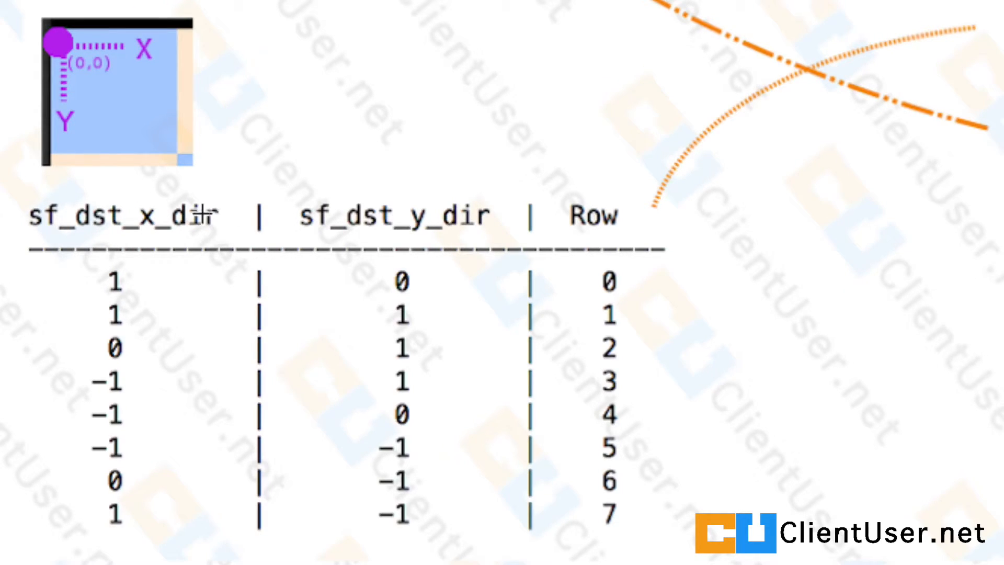
mouse_move(413, 231)
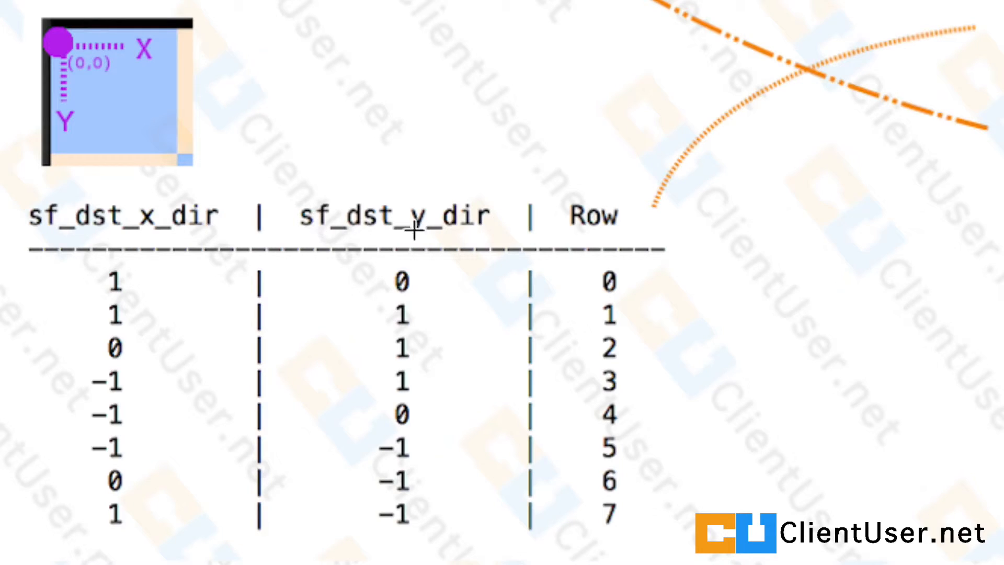
mouse_move(54, 94)
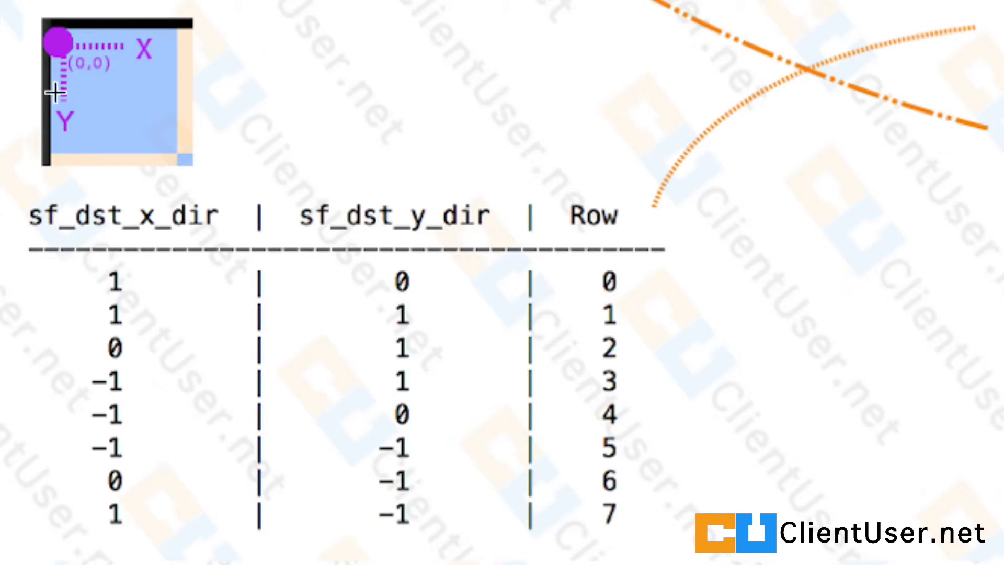
mouse_move(64, 38)
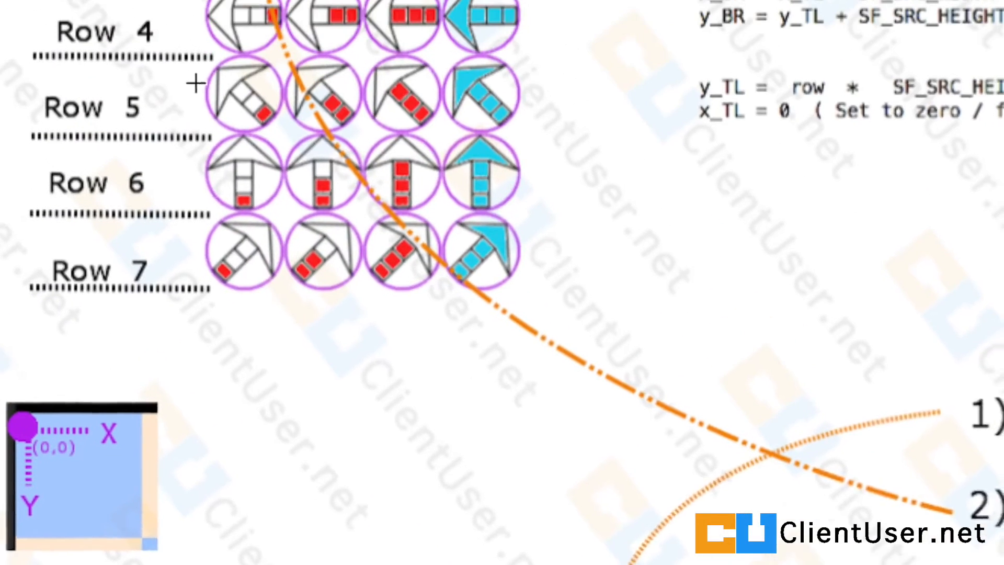
scroll("up", 3)
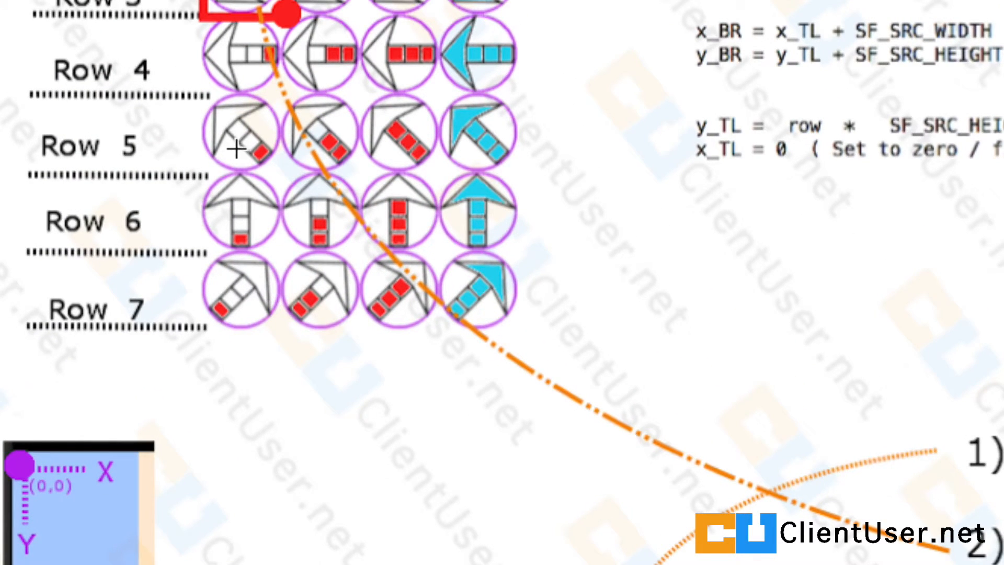
scroll("down", 3)
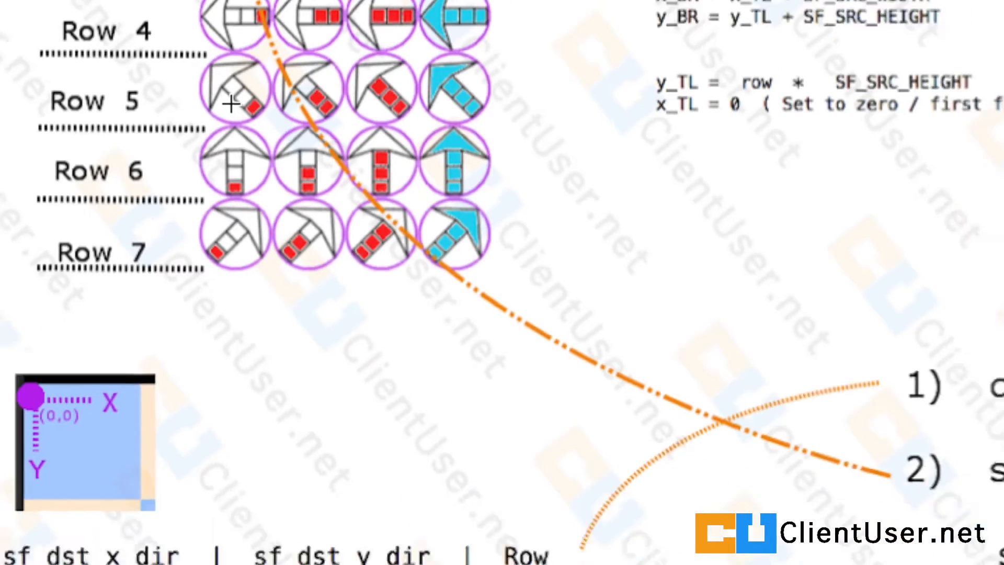